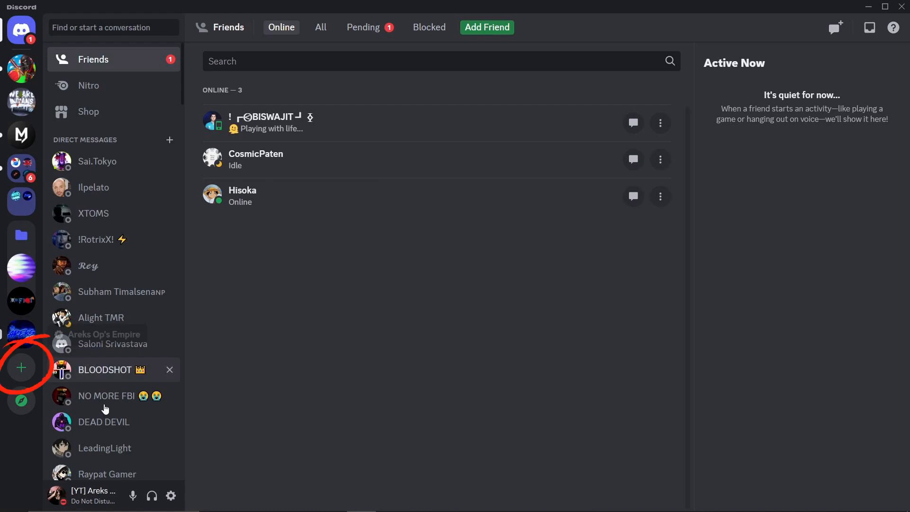
mouse_move(22, 367)
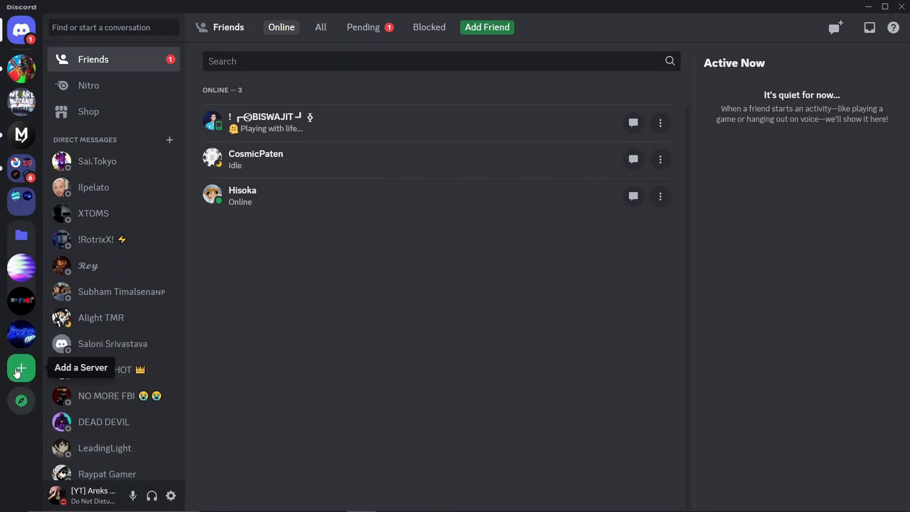
Open the Add a Server dialog from the server sidebar.
left_click(20, 367)
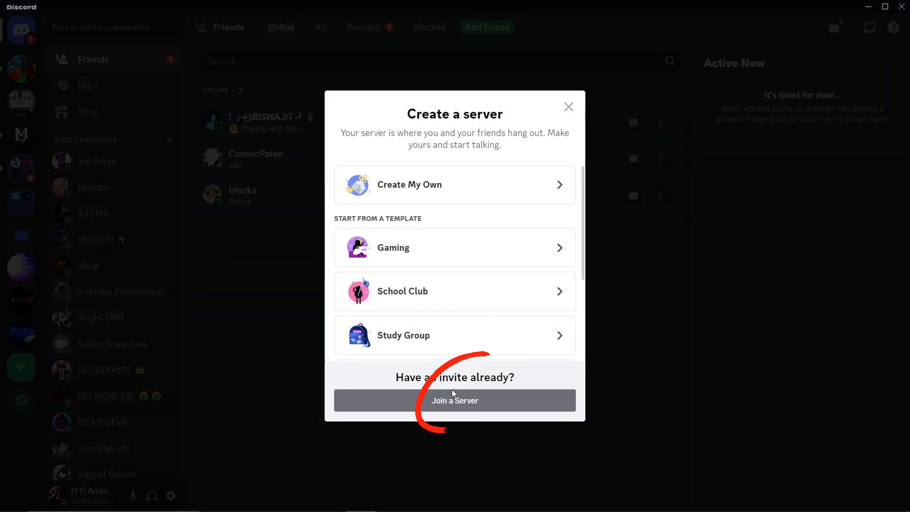
Join a server using the invite link discord.gg/kubo.
left_click(454, 401)
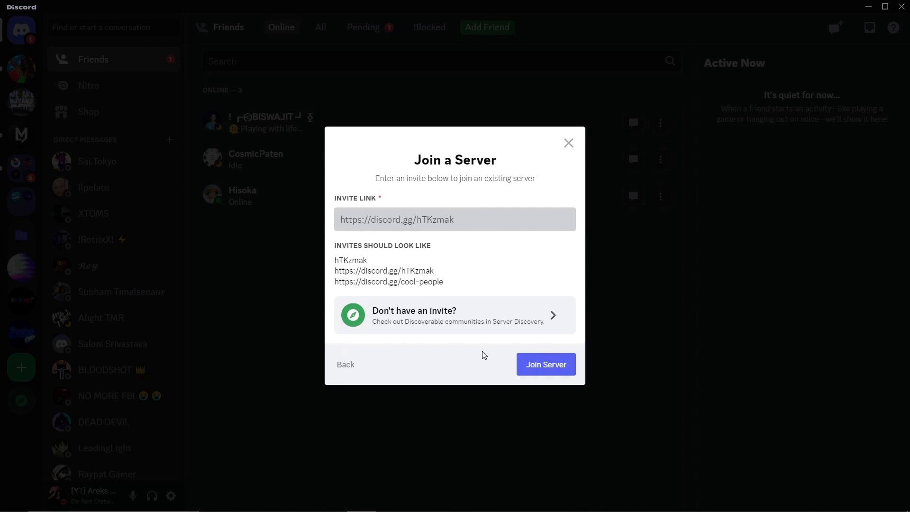
type("discord.gg")
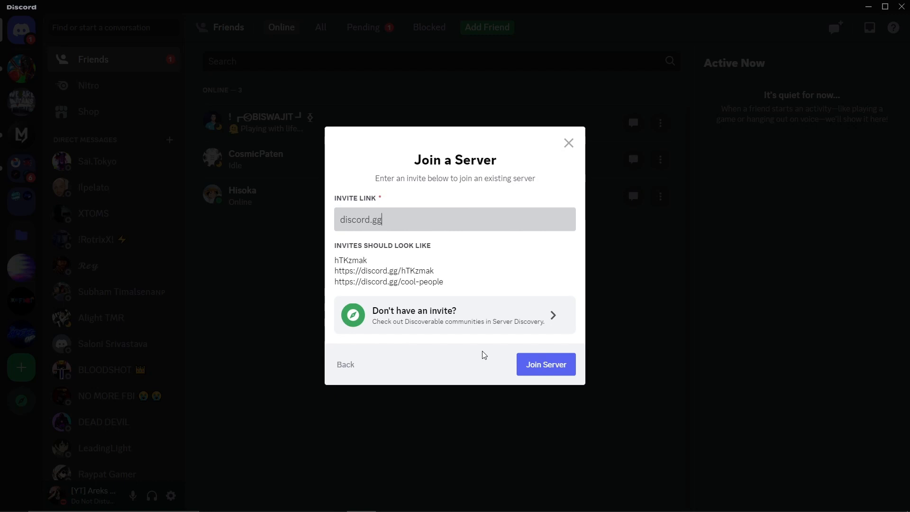
type("/kub")
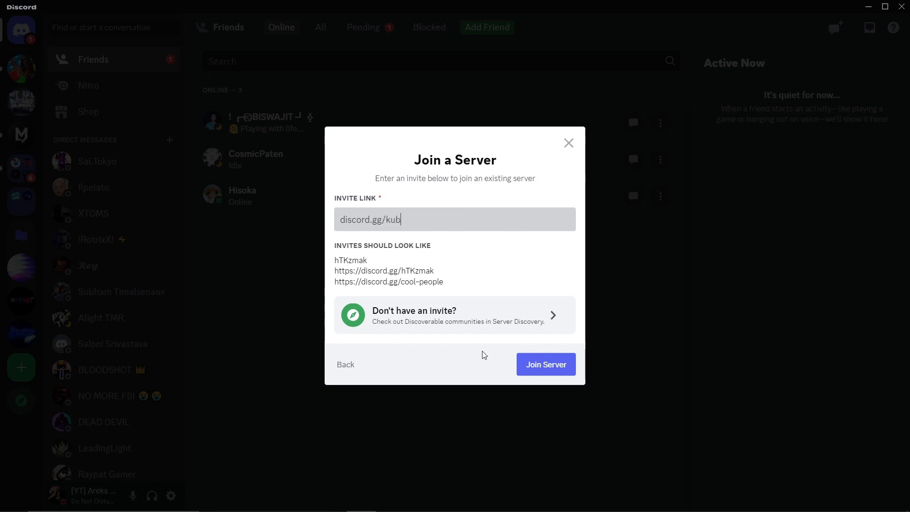
type("o")
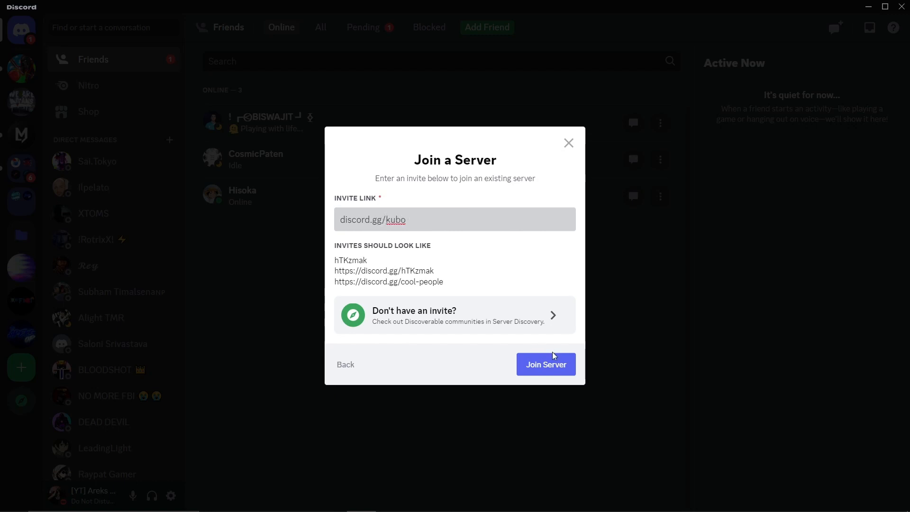
left_click(544, 364)
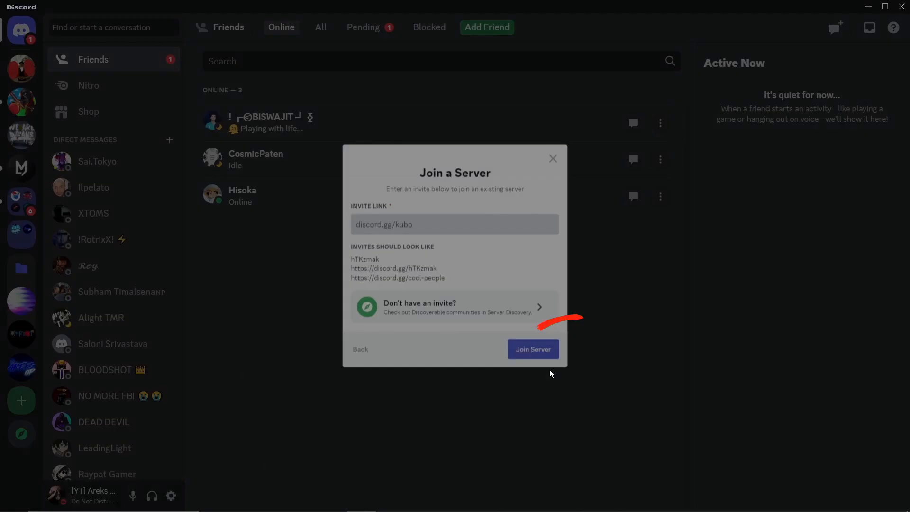
Pick Arm Wrestle Simulator in the KUBO onboarding and finish entering the server.
left_click(532, 349)
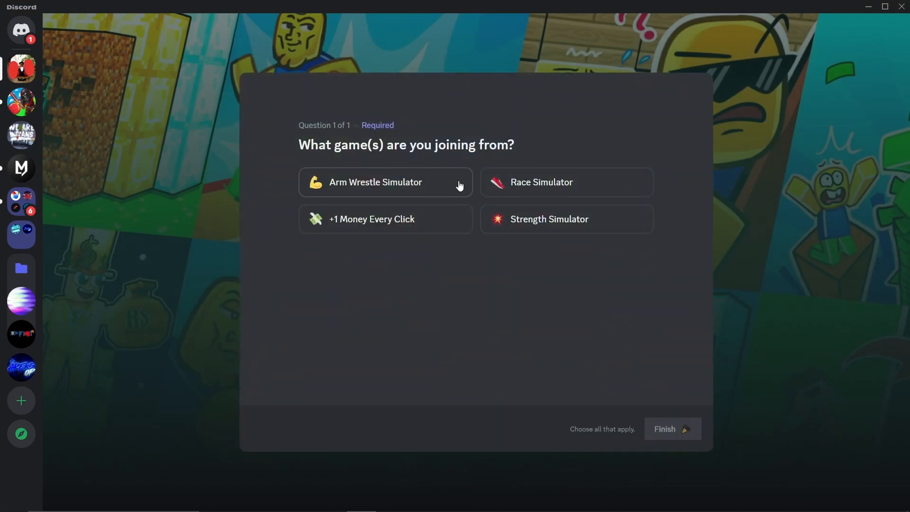
left_click(385, 181)
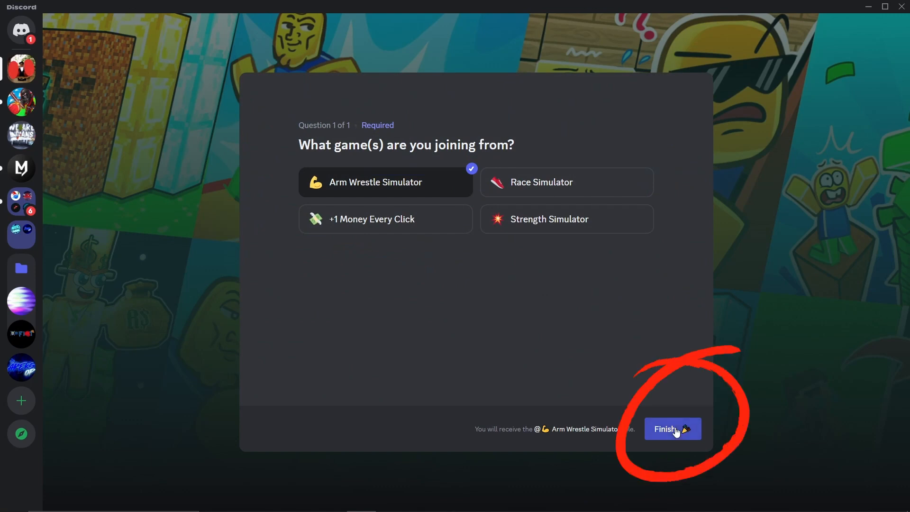
left_click(672, 428)
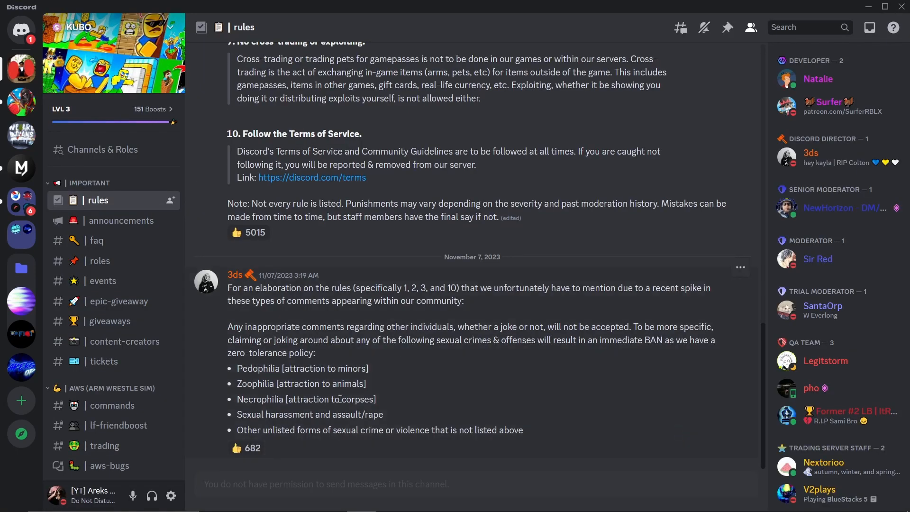